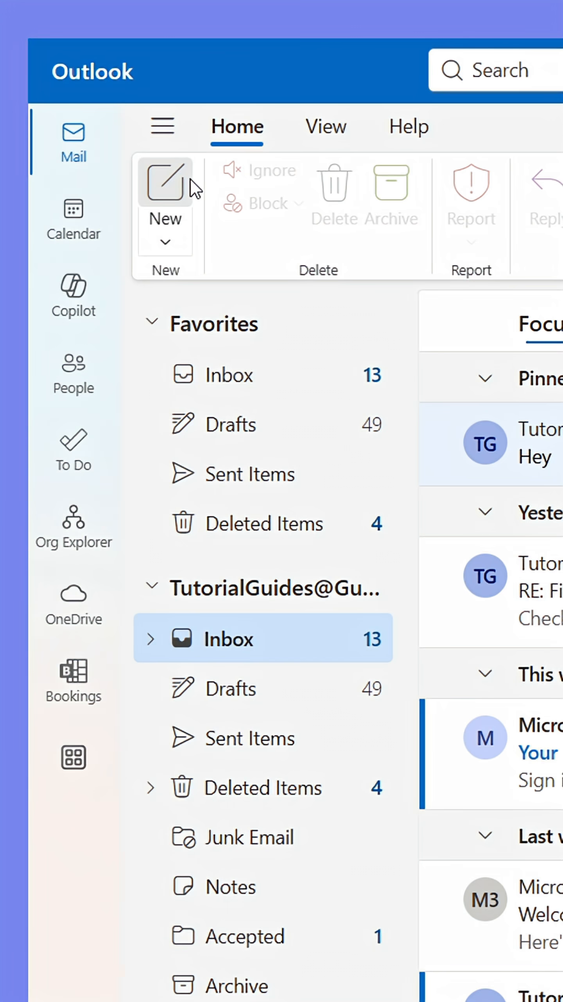
Step: Switch from Mail to People and show the New contact / contact list choices
click(165, 185)
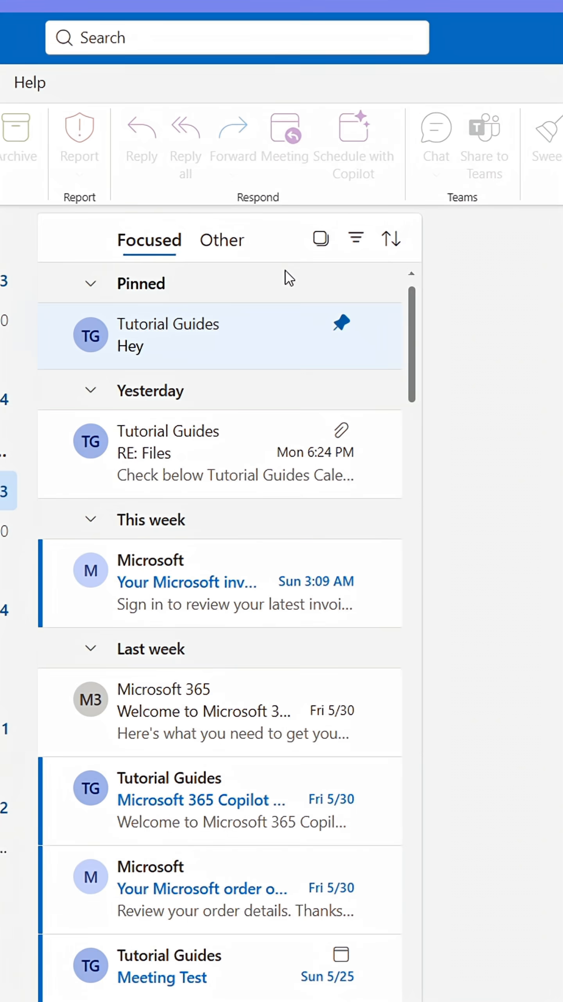
click(85, 358)
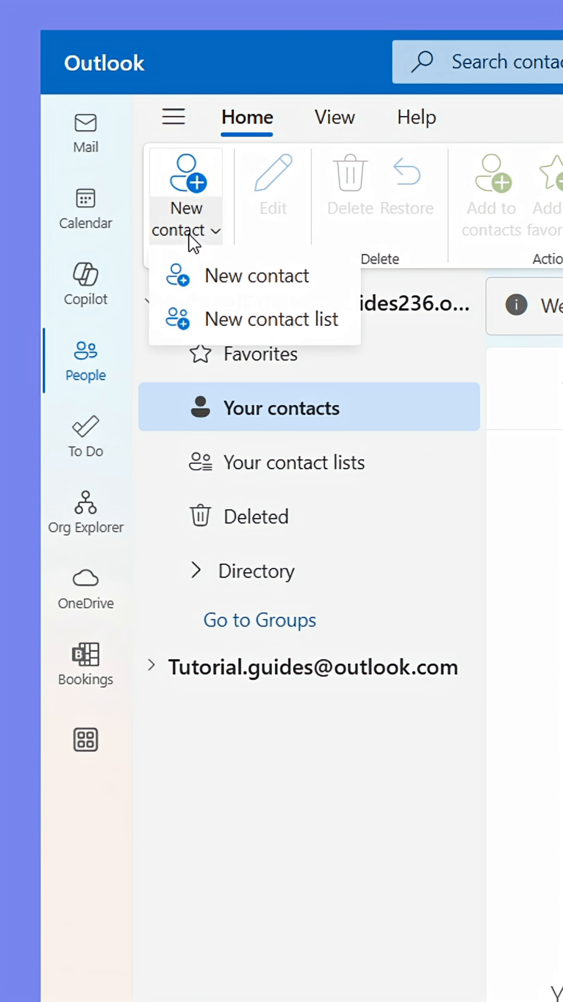
Step: Create the contact list 'Project Group' with four member email addresses
click(271, 318)
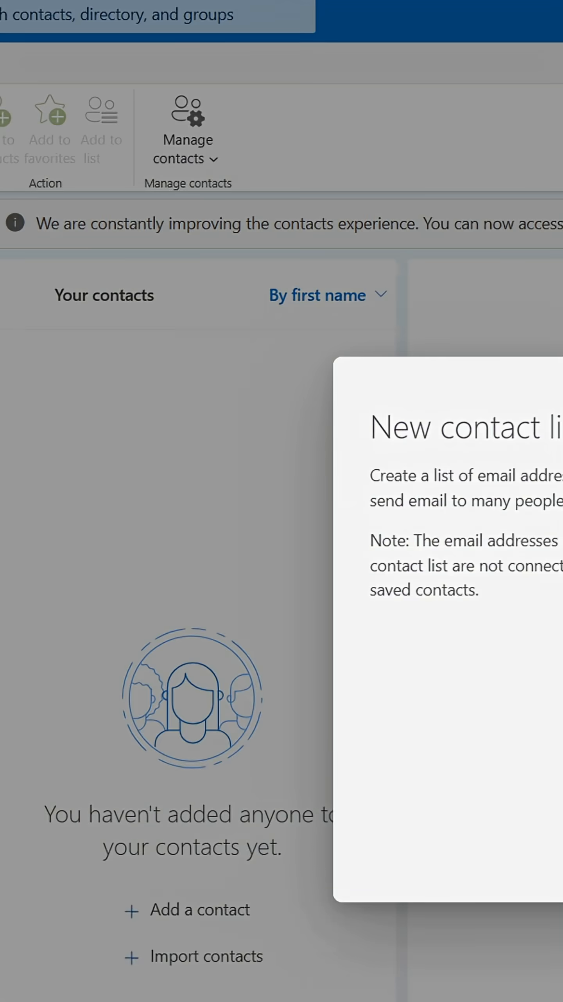
text(Pro)
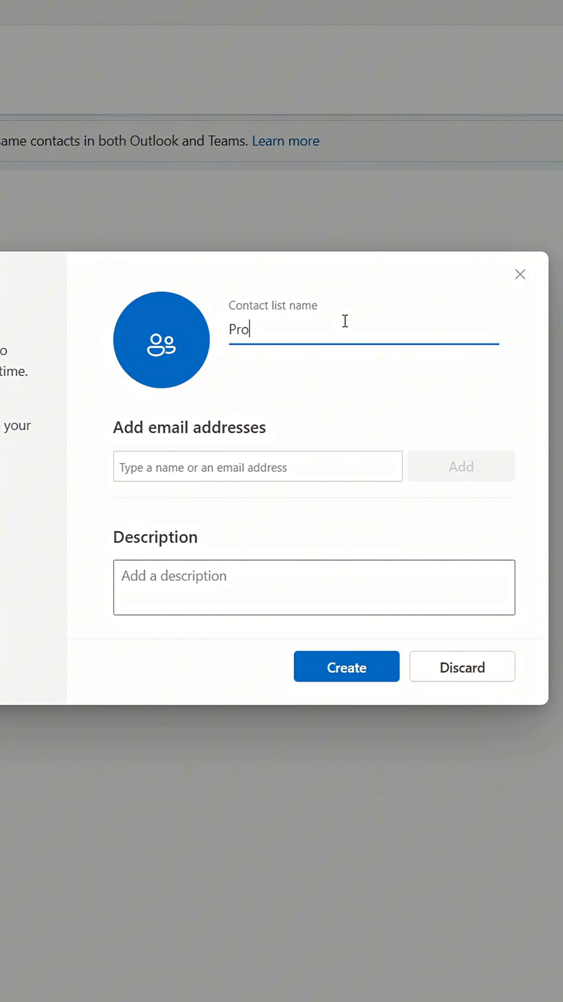
click(256, 466)
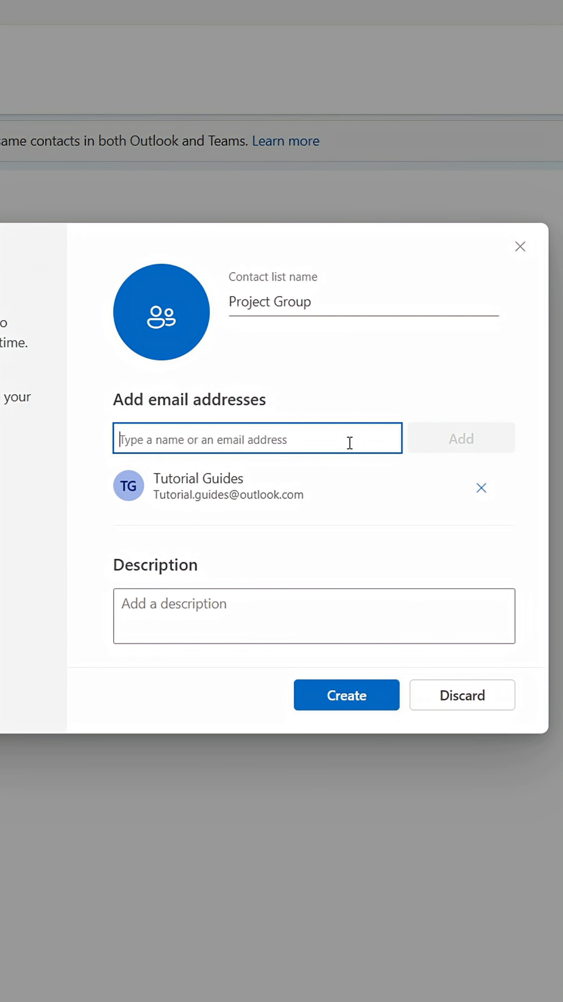
click(256, 437)
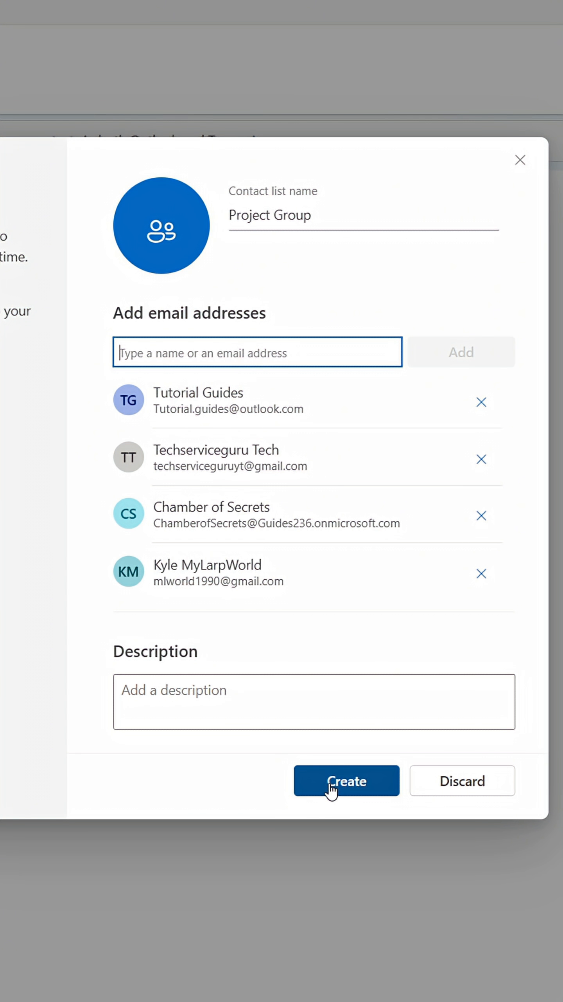
click(347, 781)
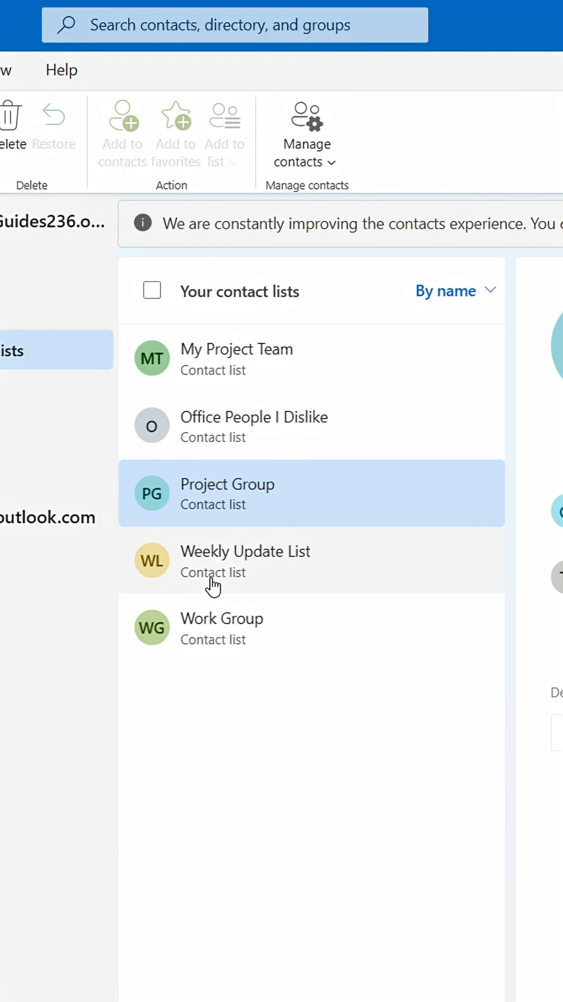
Step: Open the Project Group list's details and its edit view with the member-address field focused
click(227, 493)
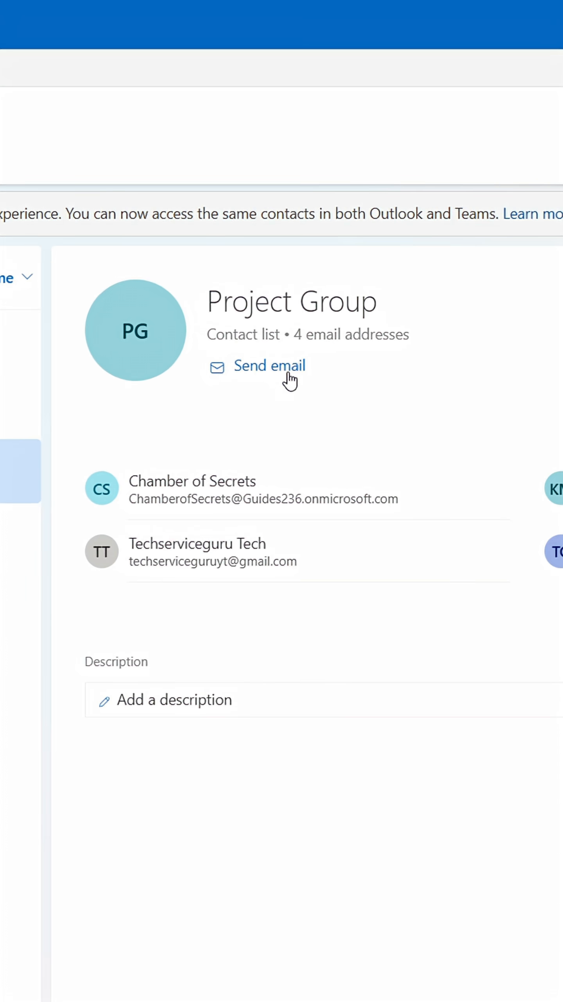
click(269, 366)
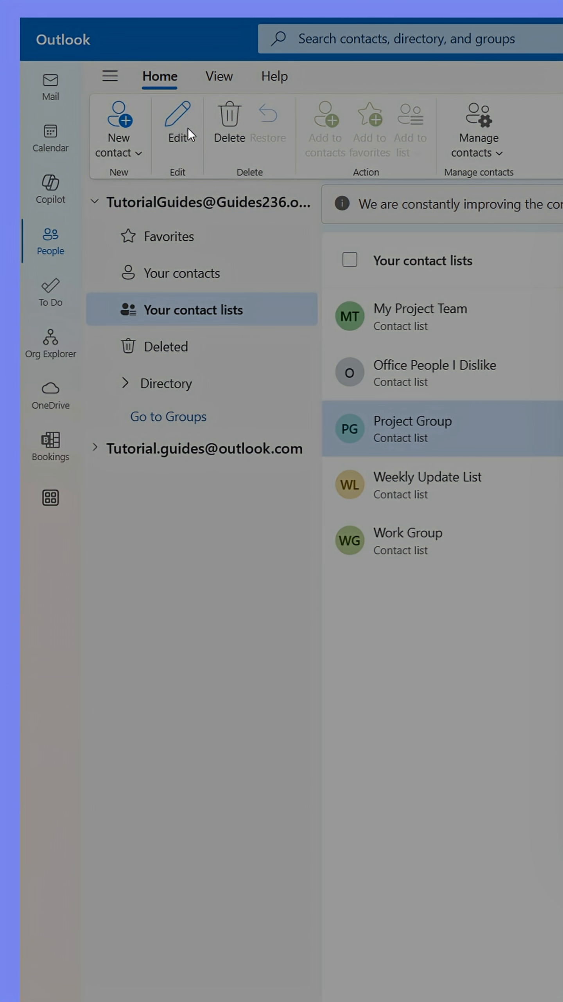
click(177, 121)
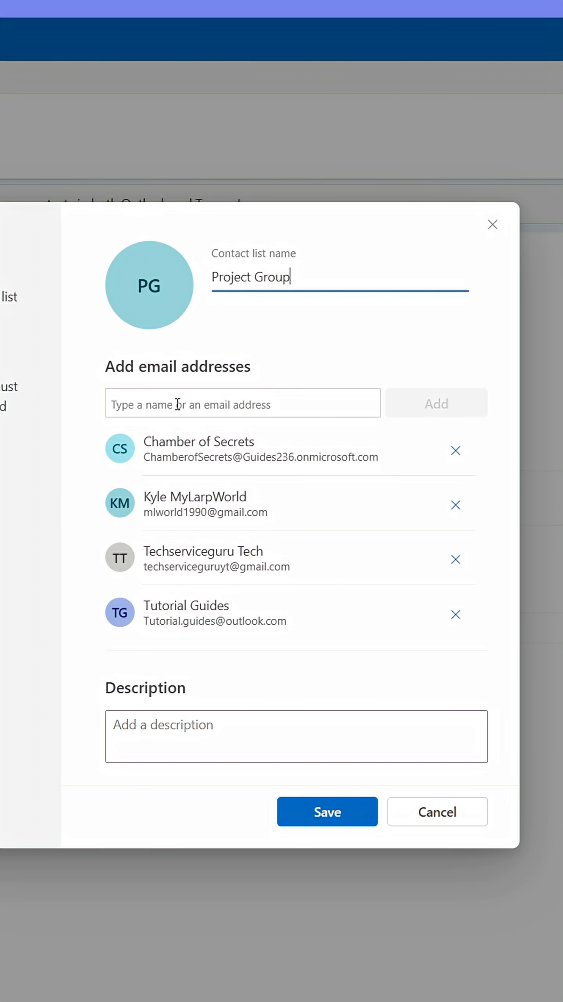
click(242, 403)
text(PProject)
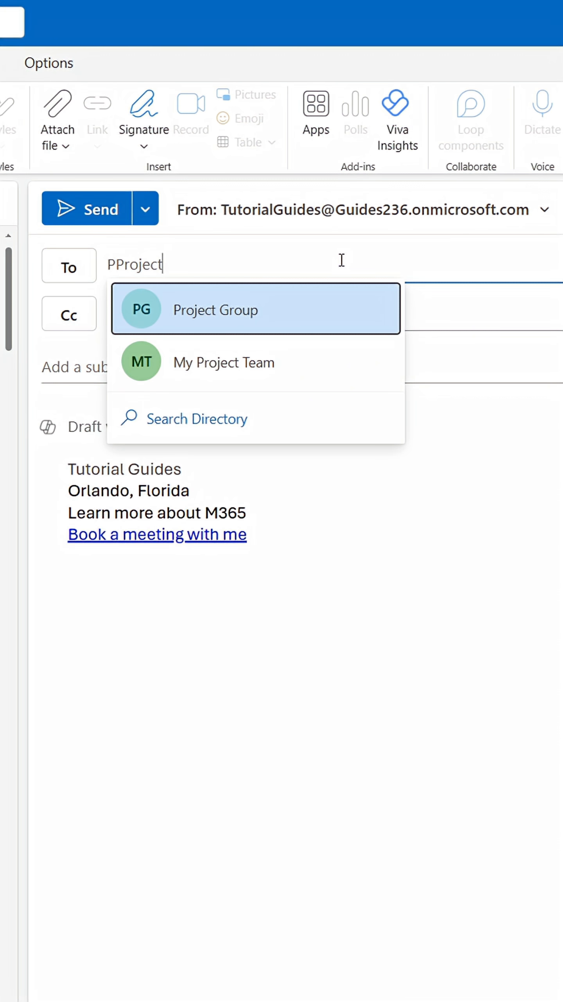
Step: Pick Project Group from the suggestions as the new email's recipient
click(215, 308)
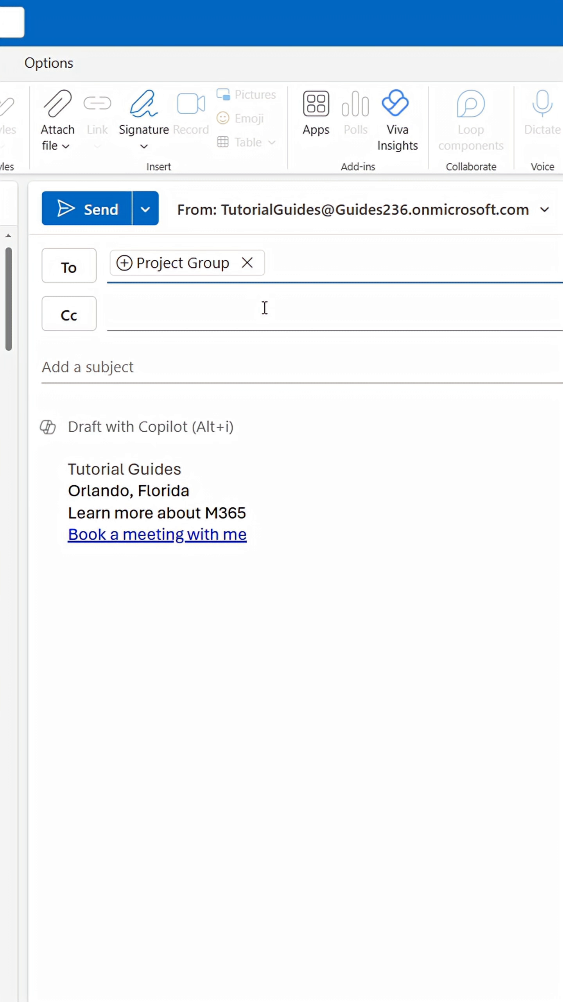